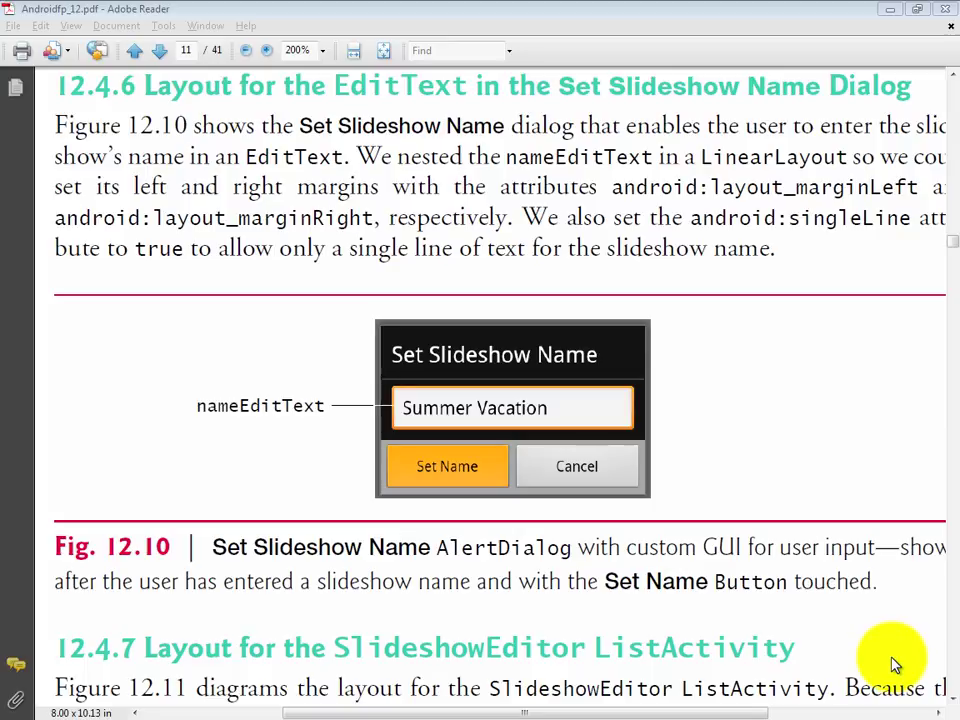
{"action": "mouse_move", "coordinate": [565, 415]}
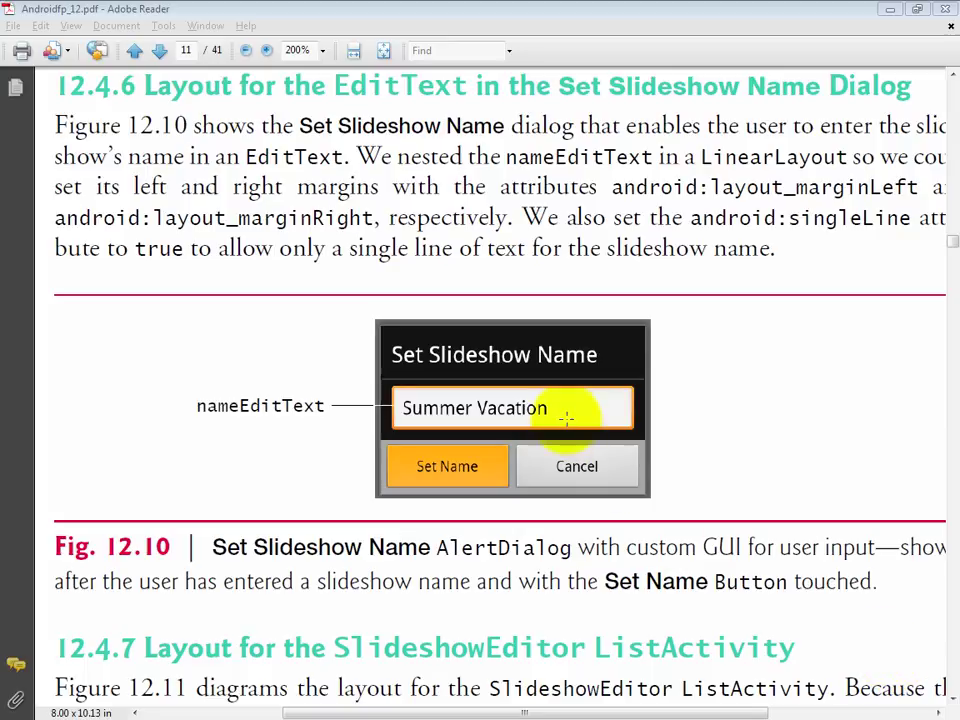
{"action": "mouse_move", "coordinate": [600, 465]}
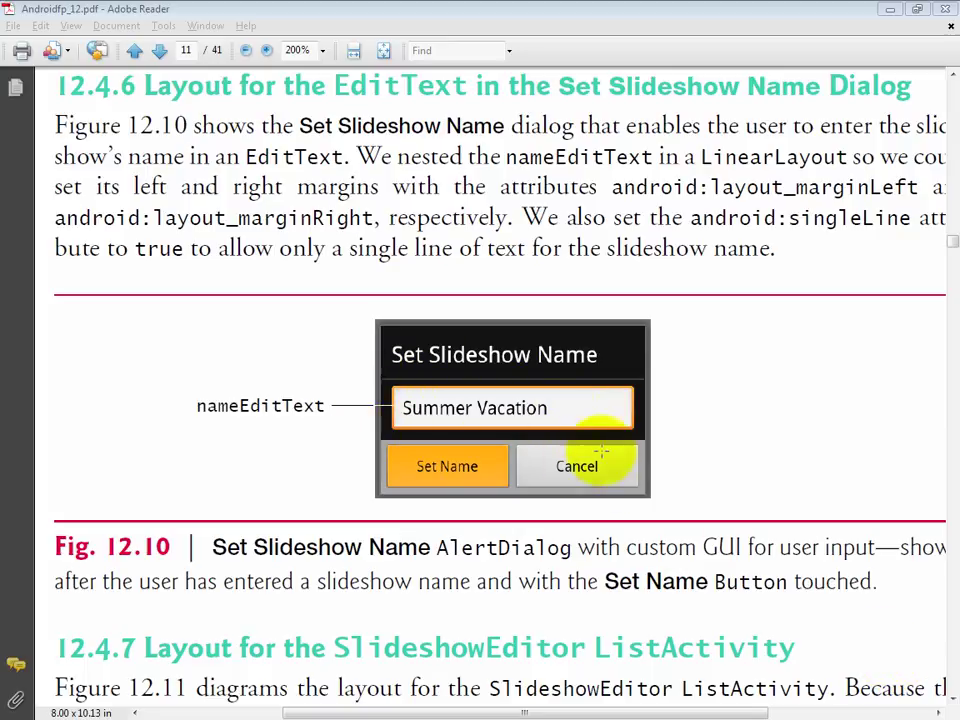
{"action": "mouse_move", "coordinate": [485, 375]}
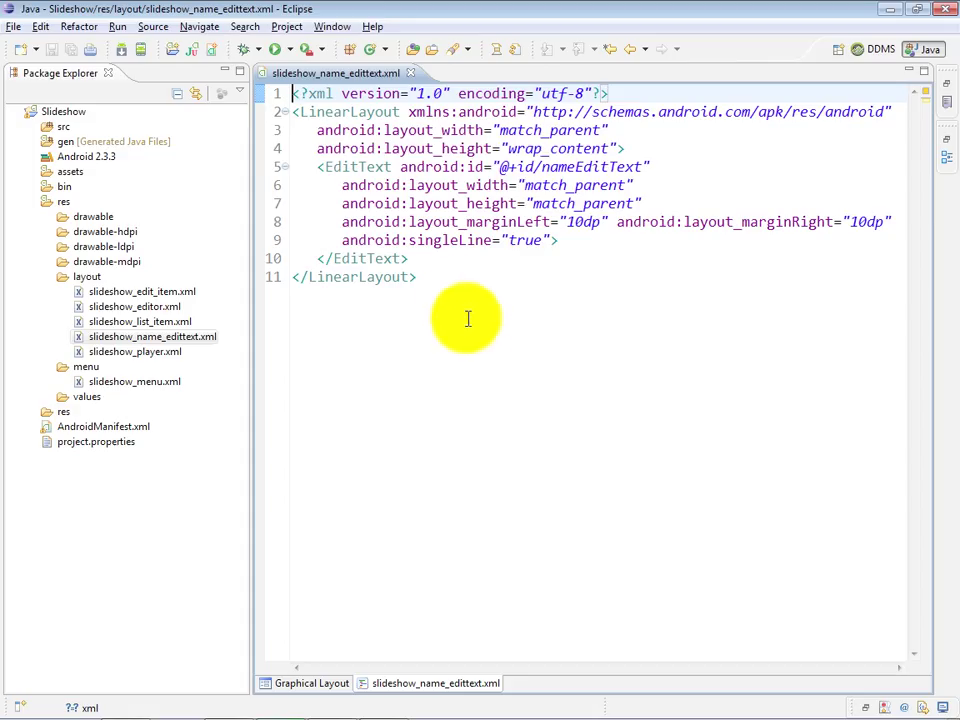
{"action": "mouse_move", "coordinate": [510, 238]}
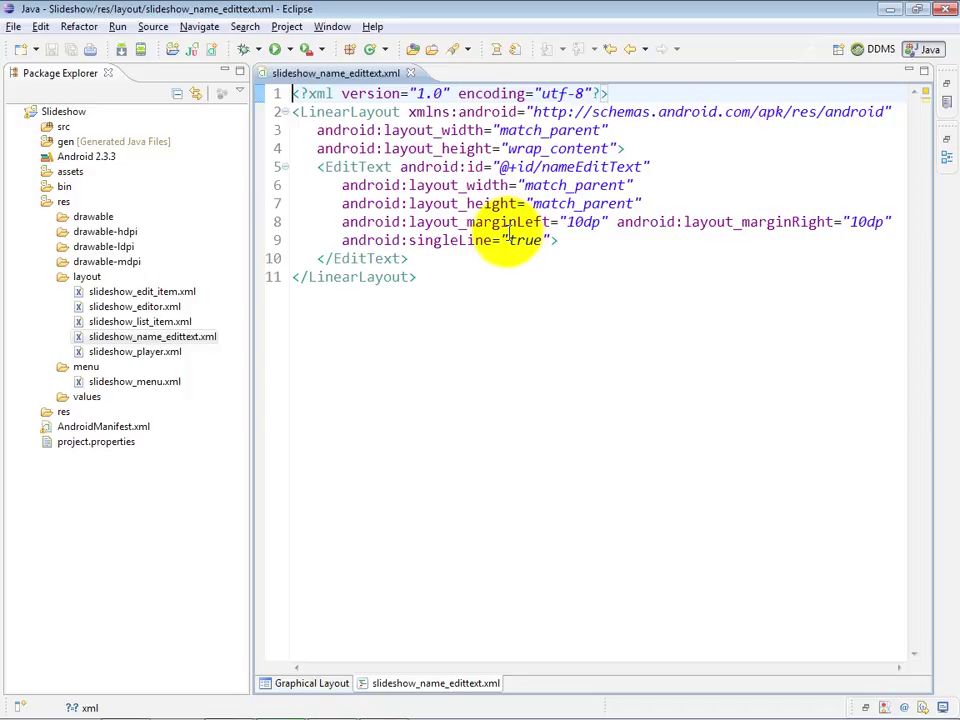
{"action": "mouse_move", "coordinate": [870, 222]}
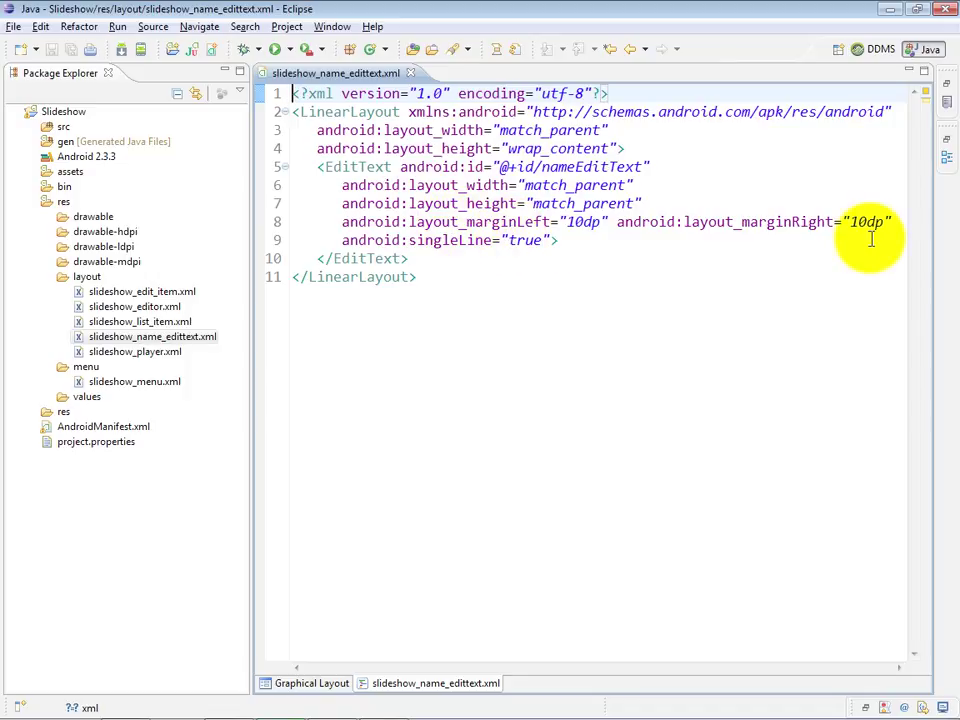